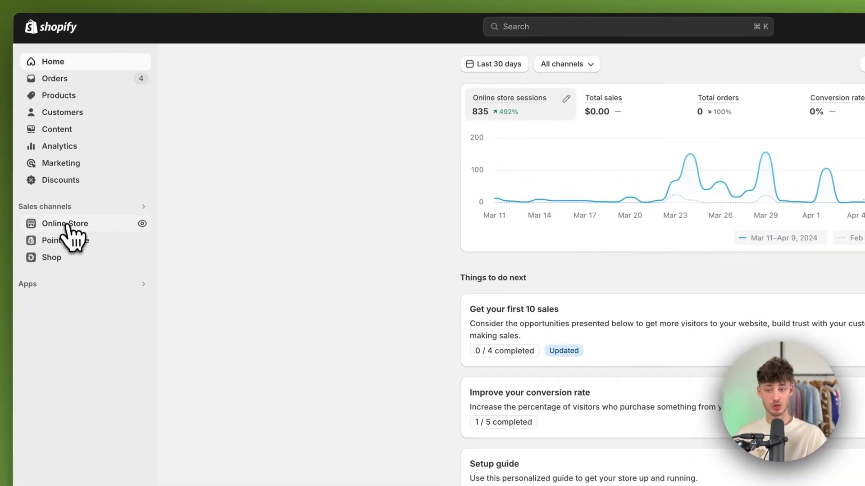
- Go to Online Store so the Themes page lists Dawn and the theme library
click(66, 223)
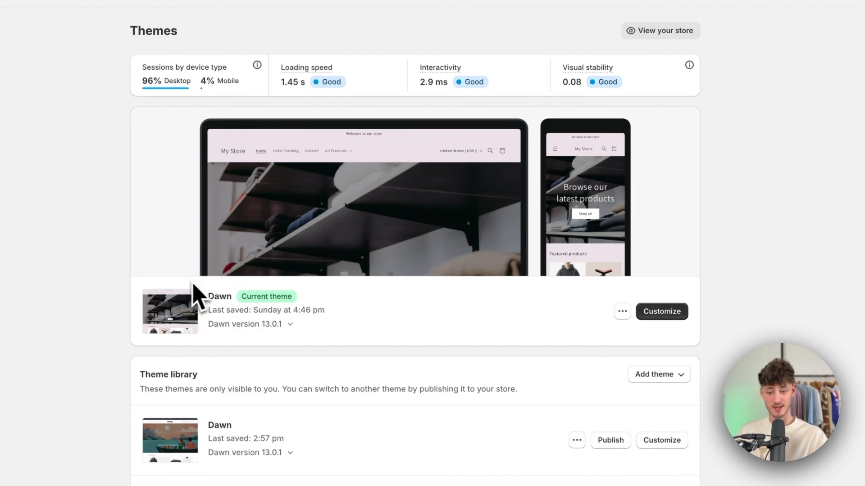
mouse_move(248, 295)
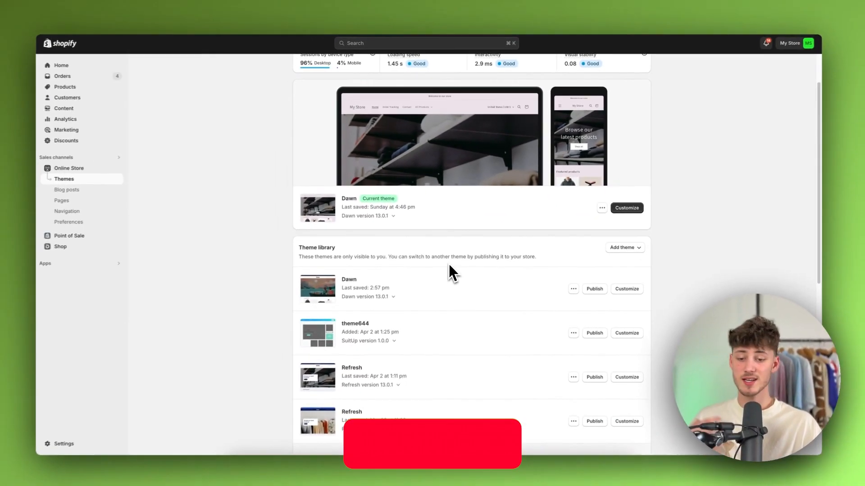
scroll(down, 3)
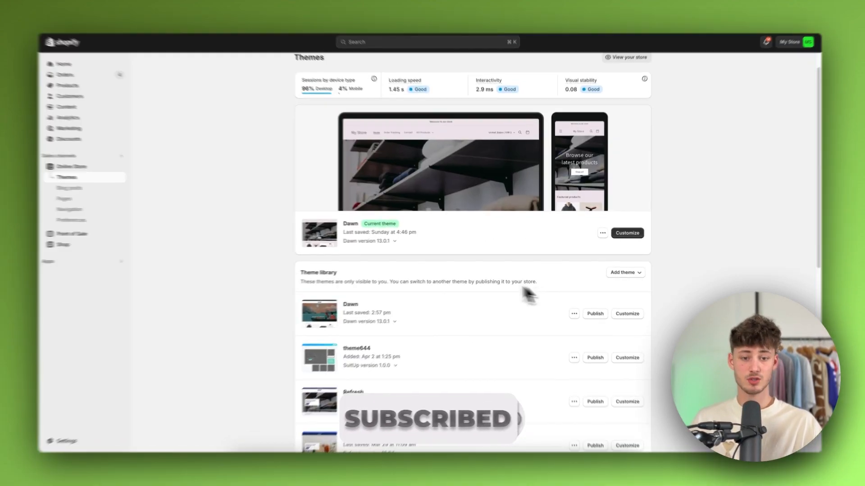
- Customize the live Dawn theme and review the featured collection and image banner section settings
click(626, 233)
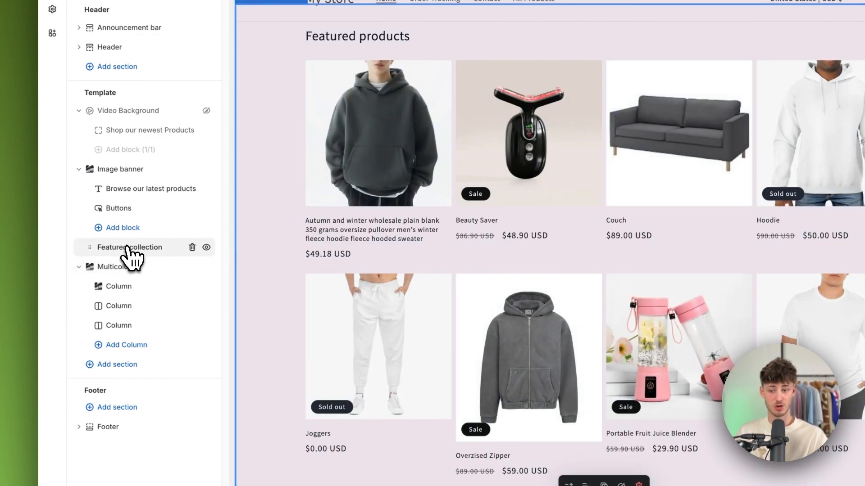
click(129, 247)
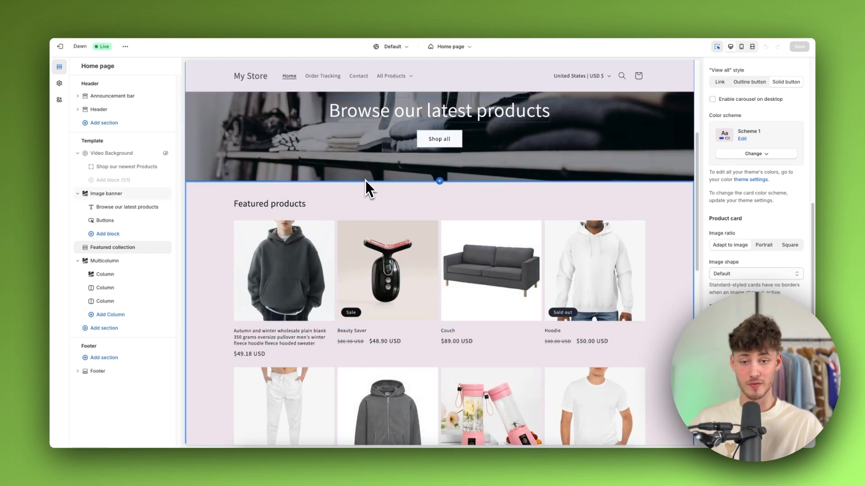
click(106, 194)
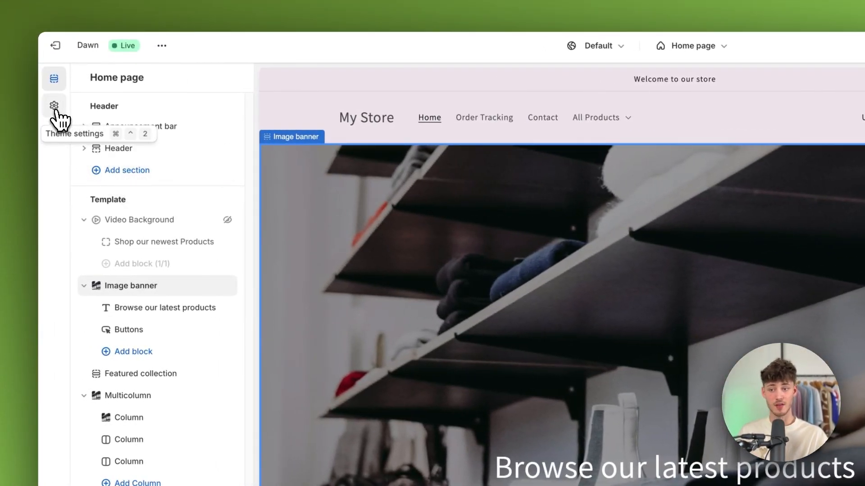
- Show Dawn's theme settings with Colors expanded, briefly visiting coolors.co
click(54, 105)
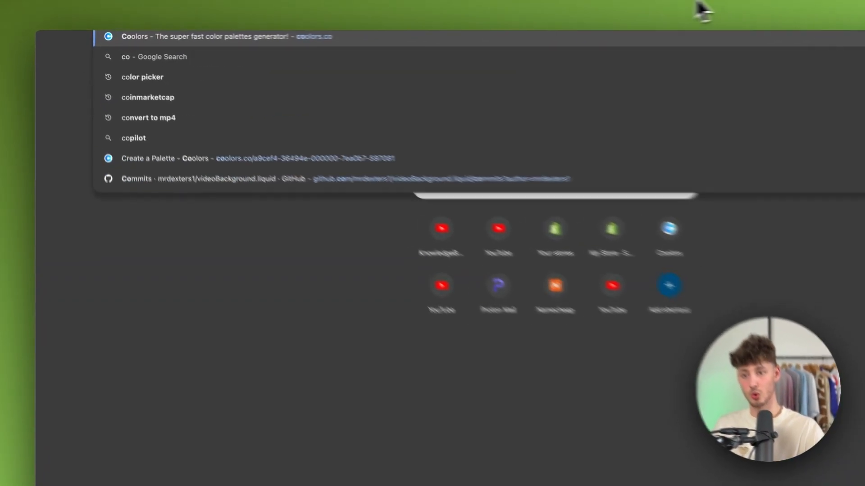
click(220, 36)
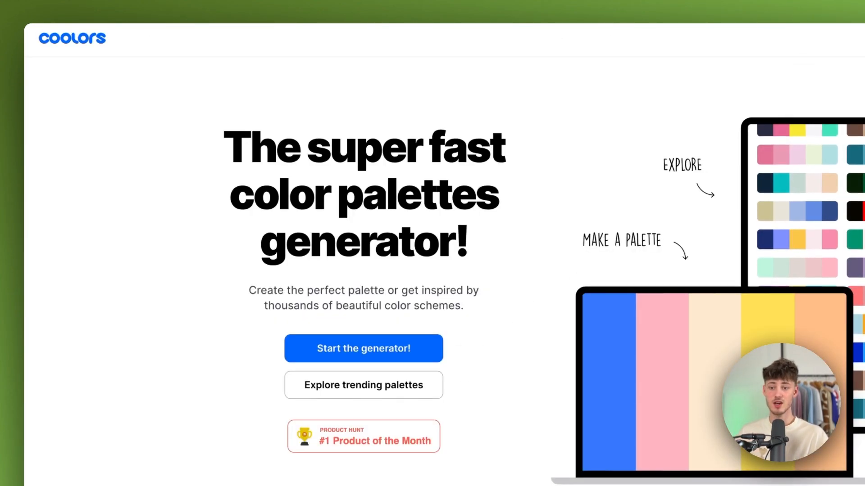
click(362, 348)
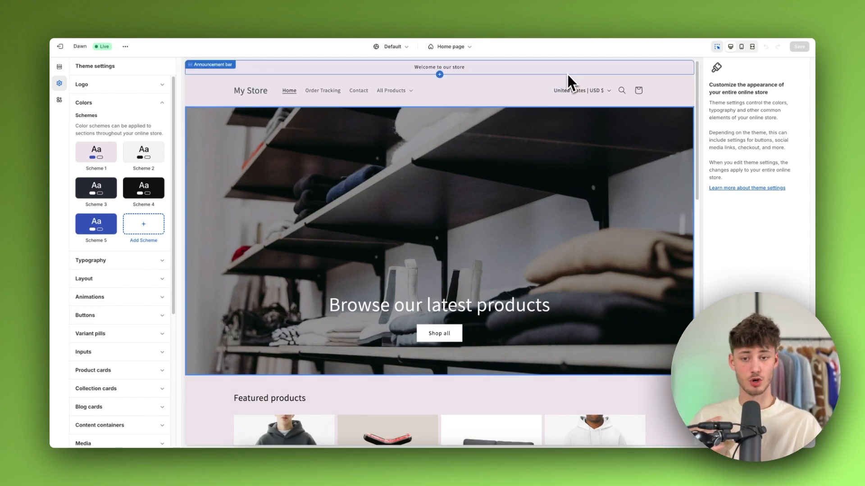
mouse_move(551, 71)
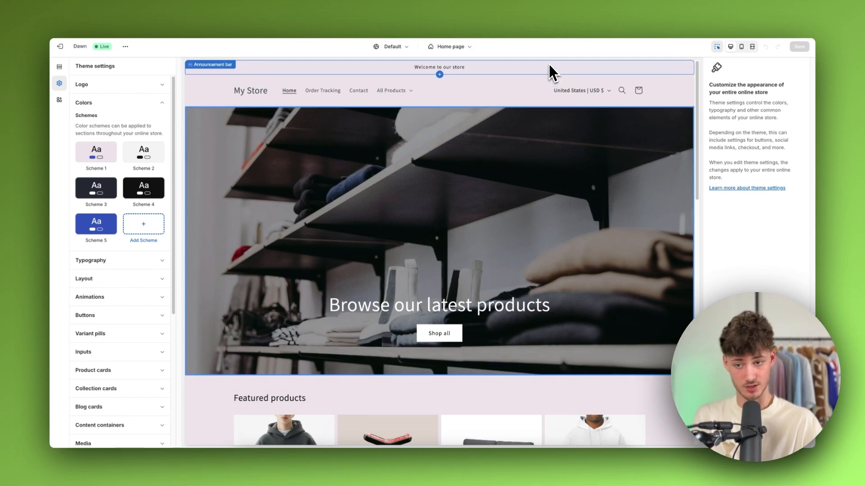
- Add a new color scheme, Scheme 6, and begin editing a color swatch
click(143, 225)
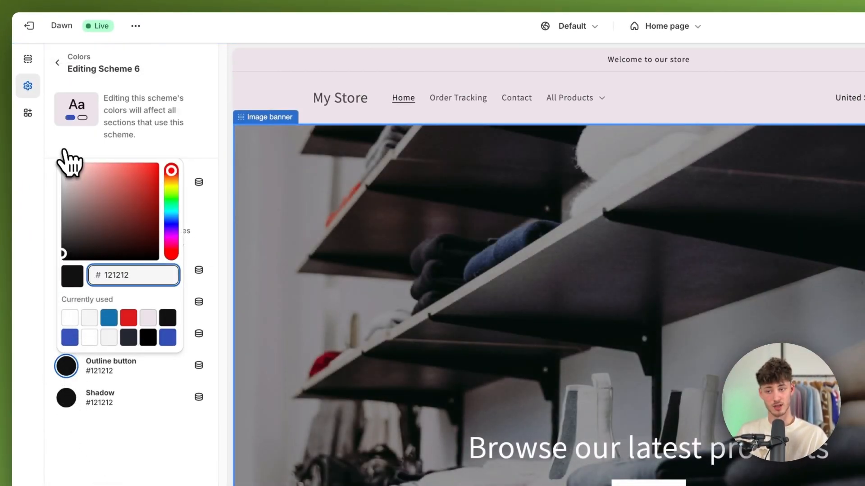
click(57, 62)
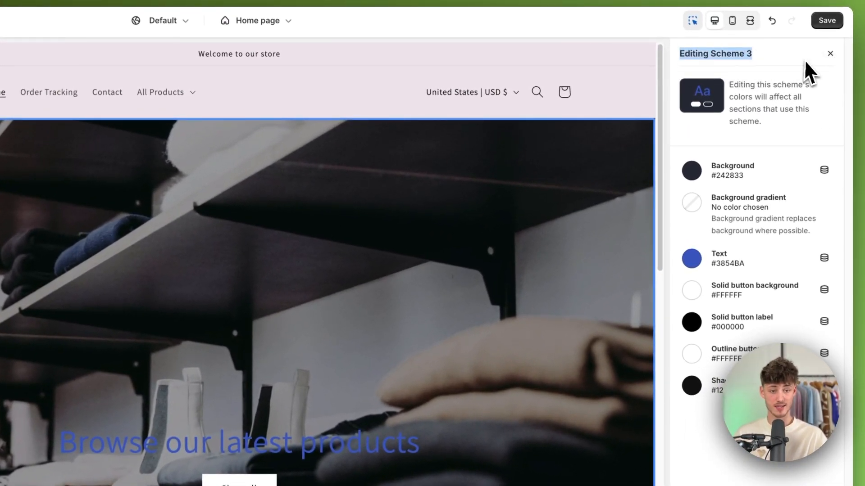
- Set Scheme 3's text color to blue #3854BA so the banner heading turns blue
click(691, 258)
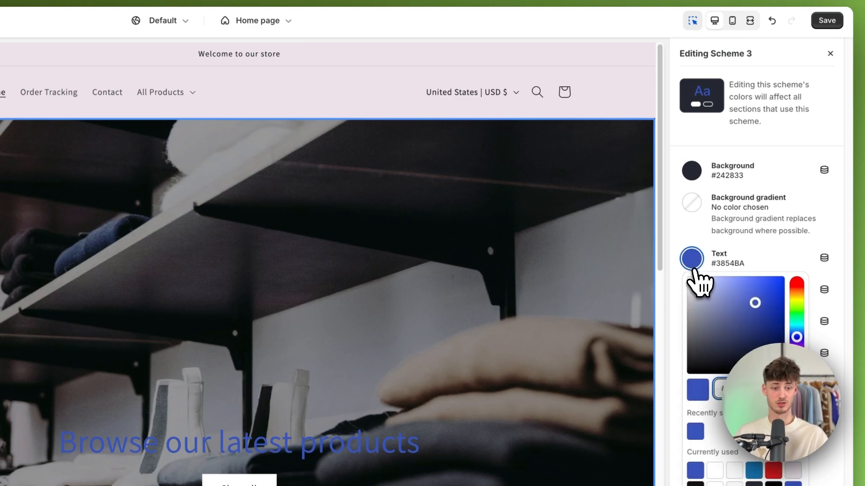
click(692, 288)
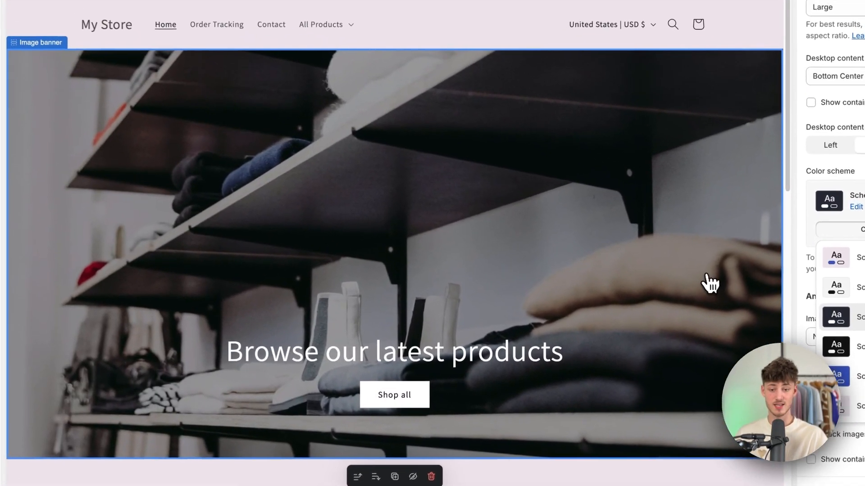
- Edit the featured collection's Scheme 1, whose text color is #121212
scroll(down, 3)
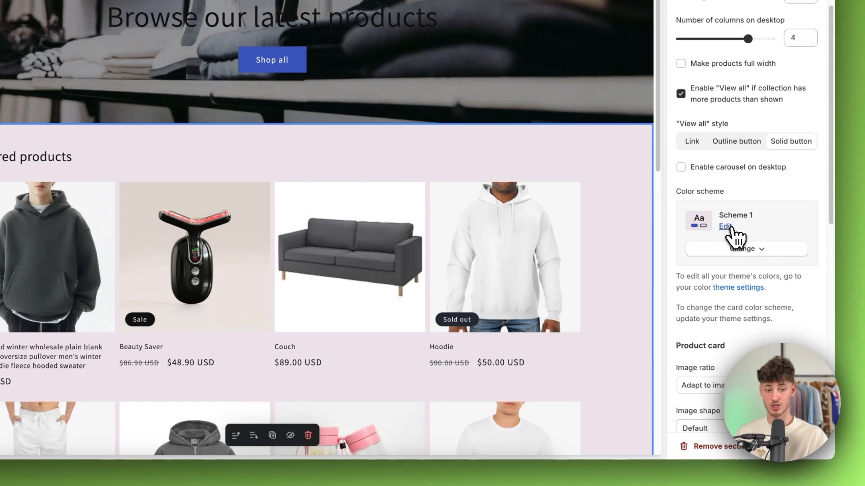
click(725, 227)
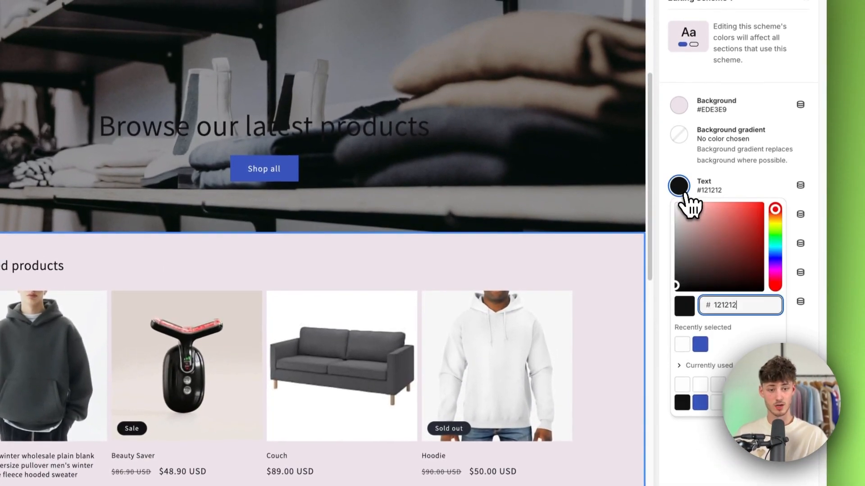